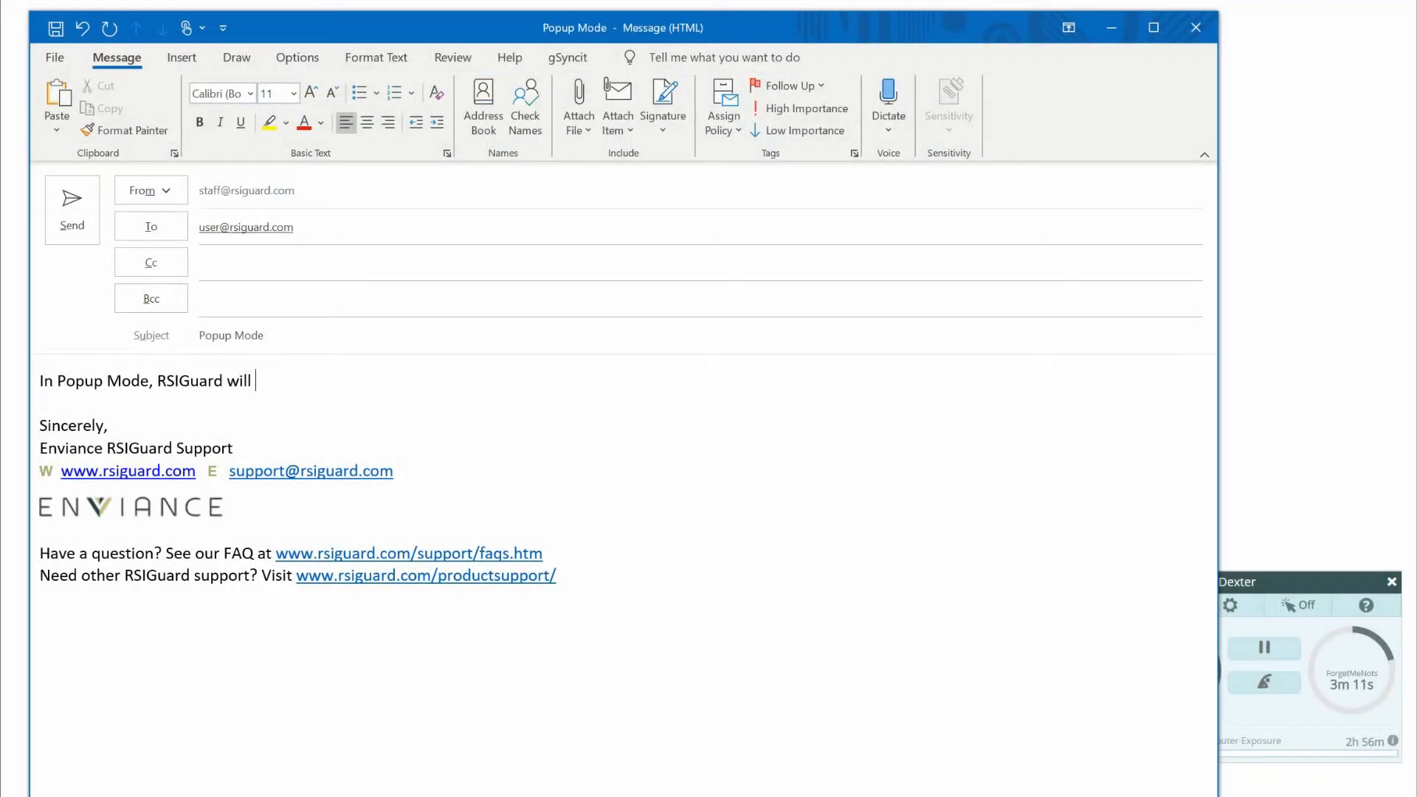
Complete the Popup Mode sentence: present a break when you stop typing for a few seconds.
text(present a break when you stop typ)
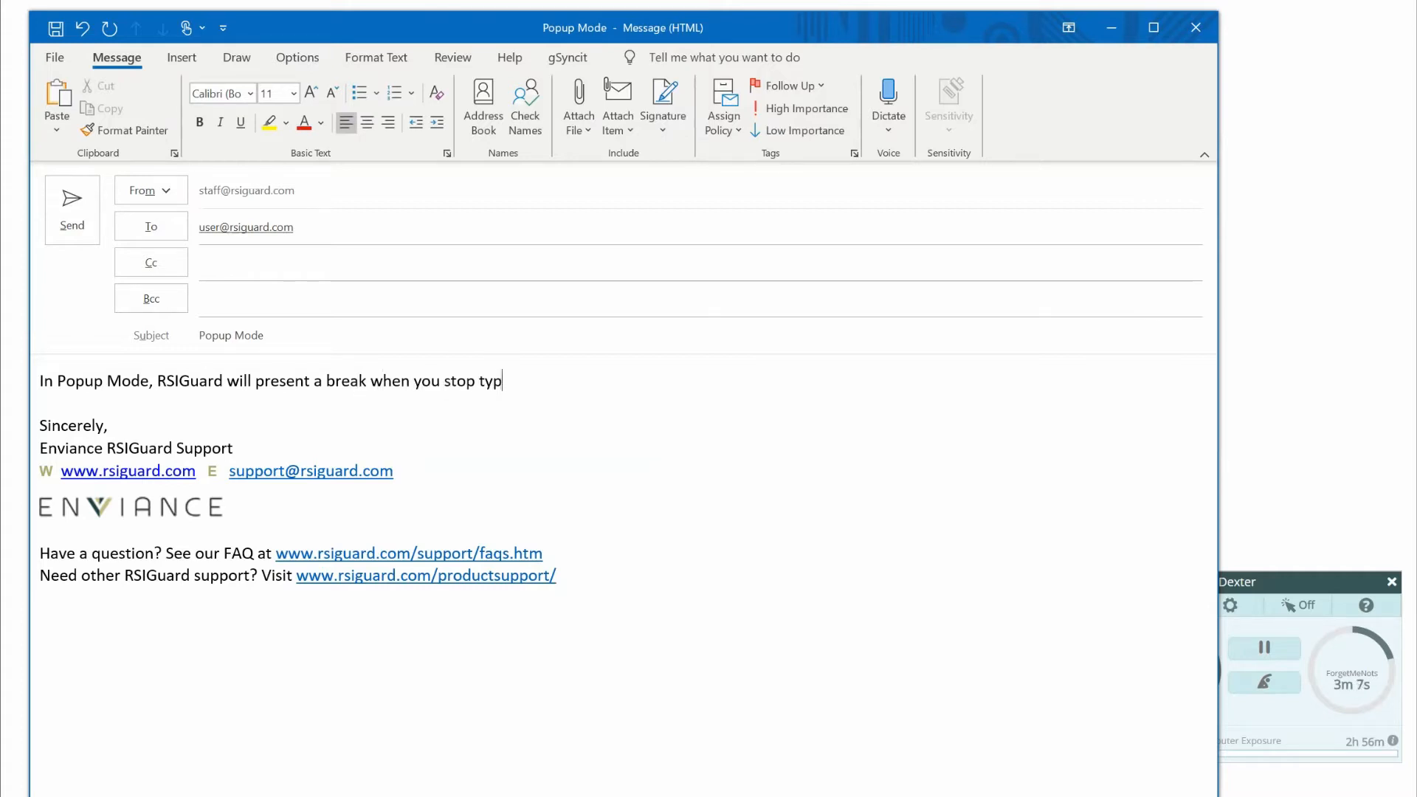
text(ing for)
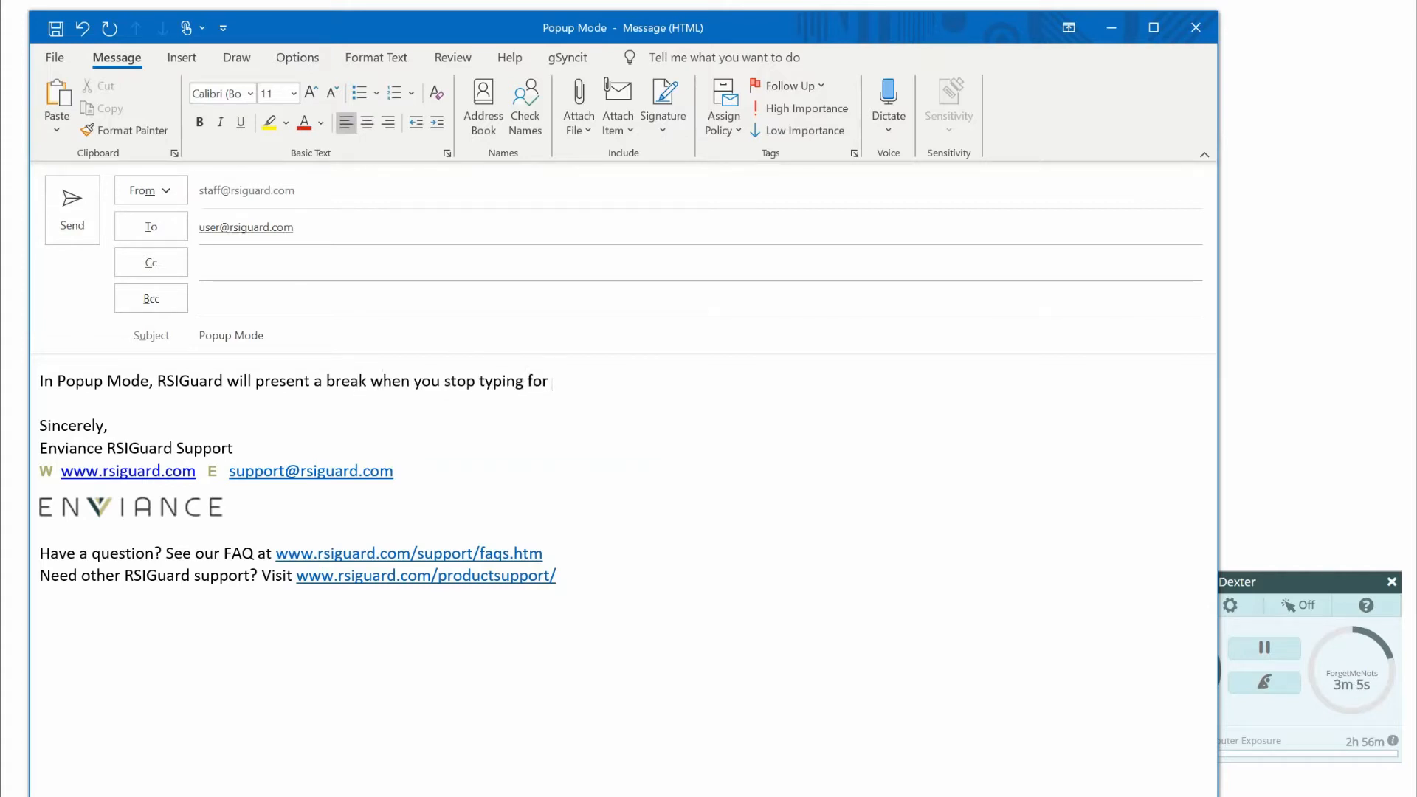
text(a few seconds.)
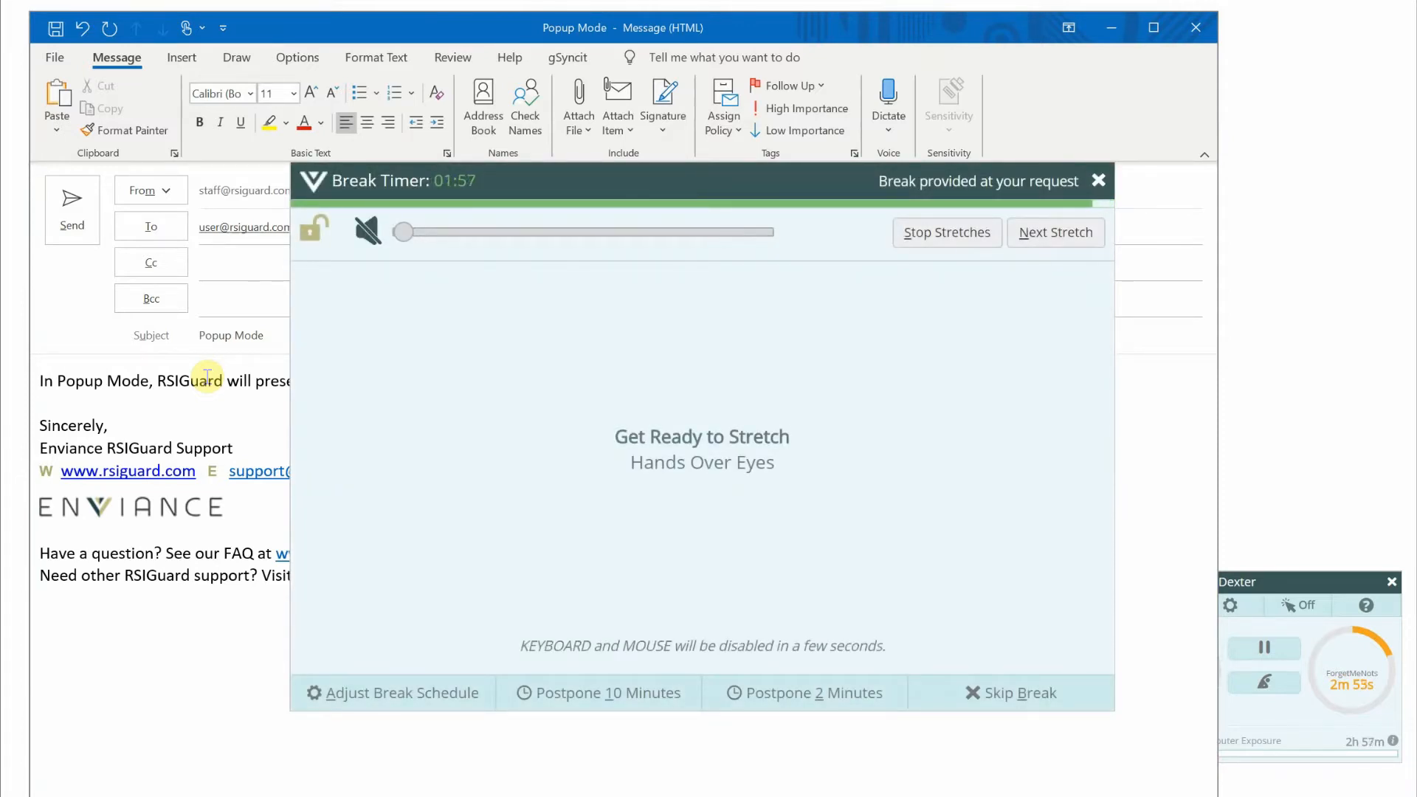
click(400, 693)
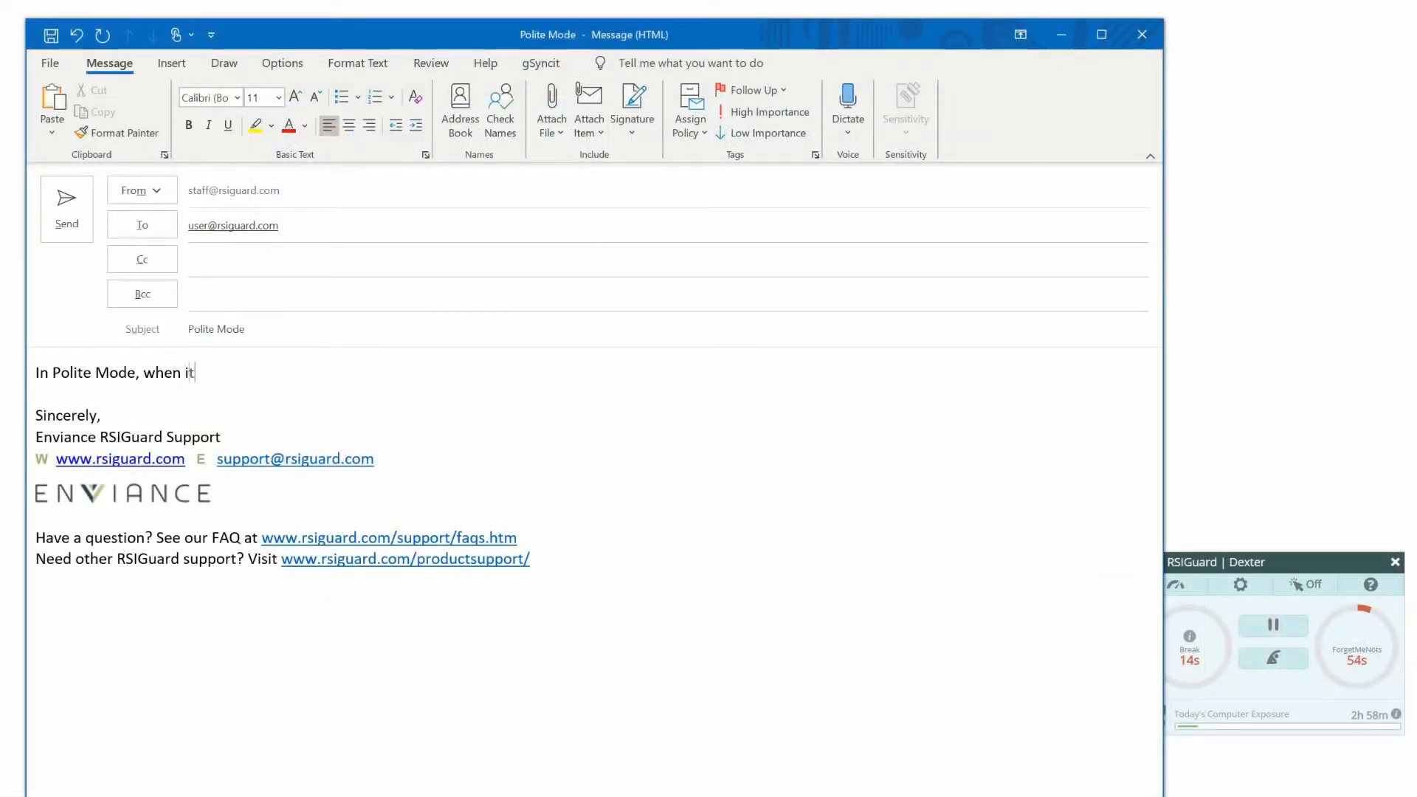
Type the Polite Mode explanation about clicking Begin Break, then start the waiting break.
text('s time for a brea)
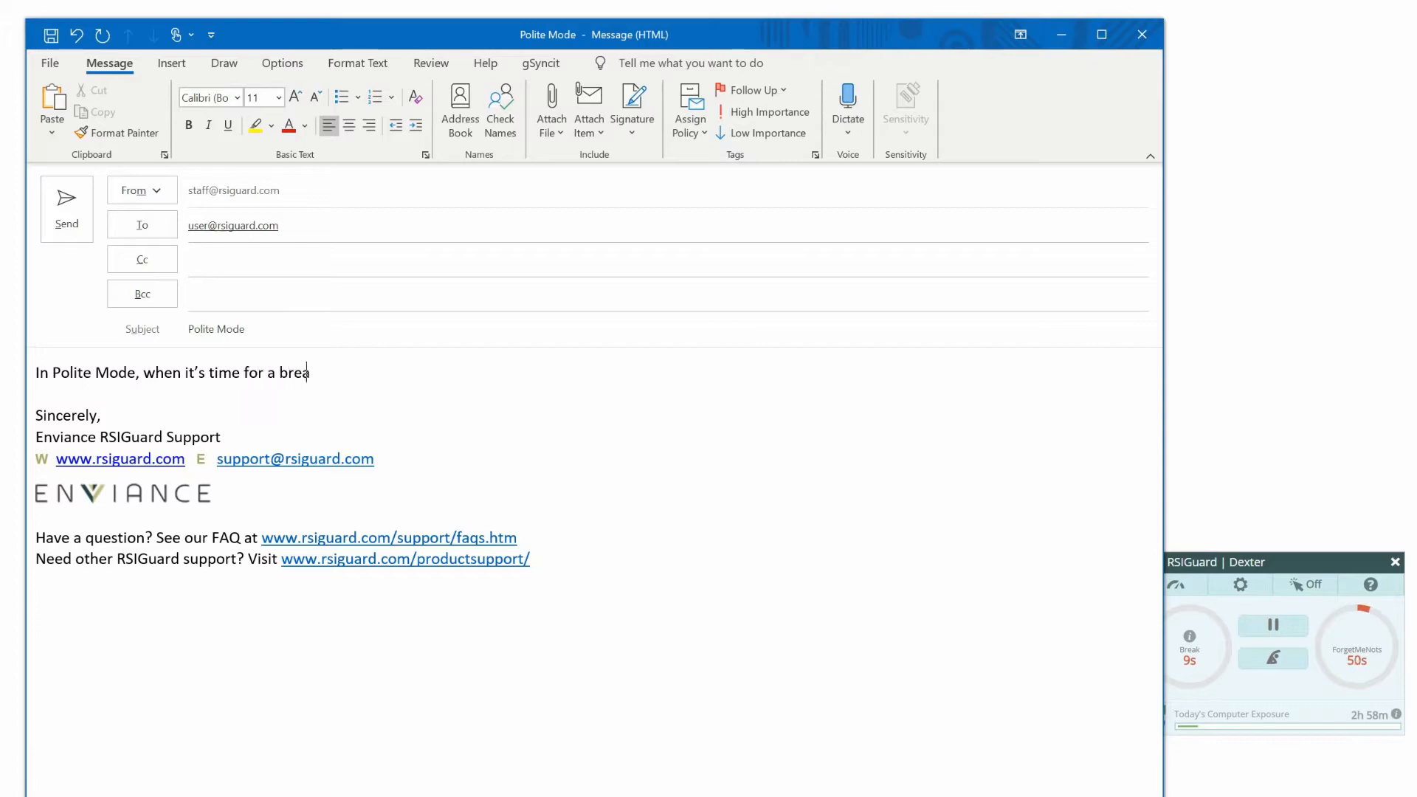
text(k, RSIGuard shows the)
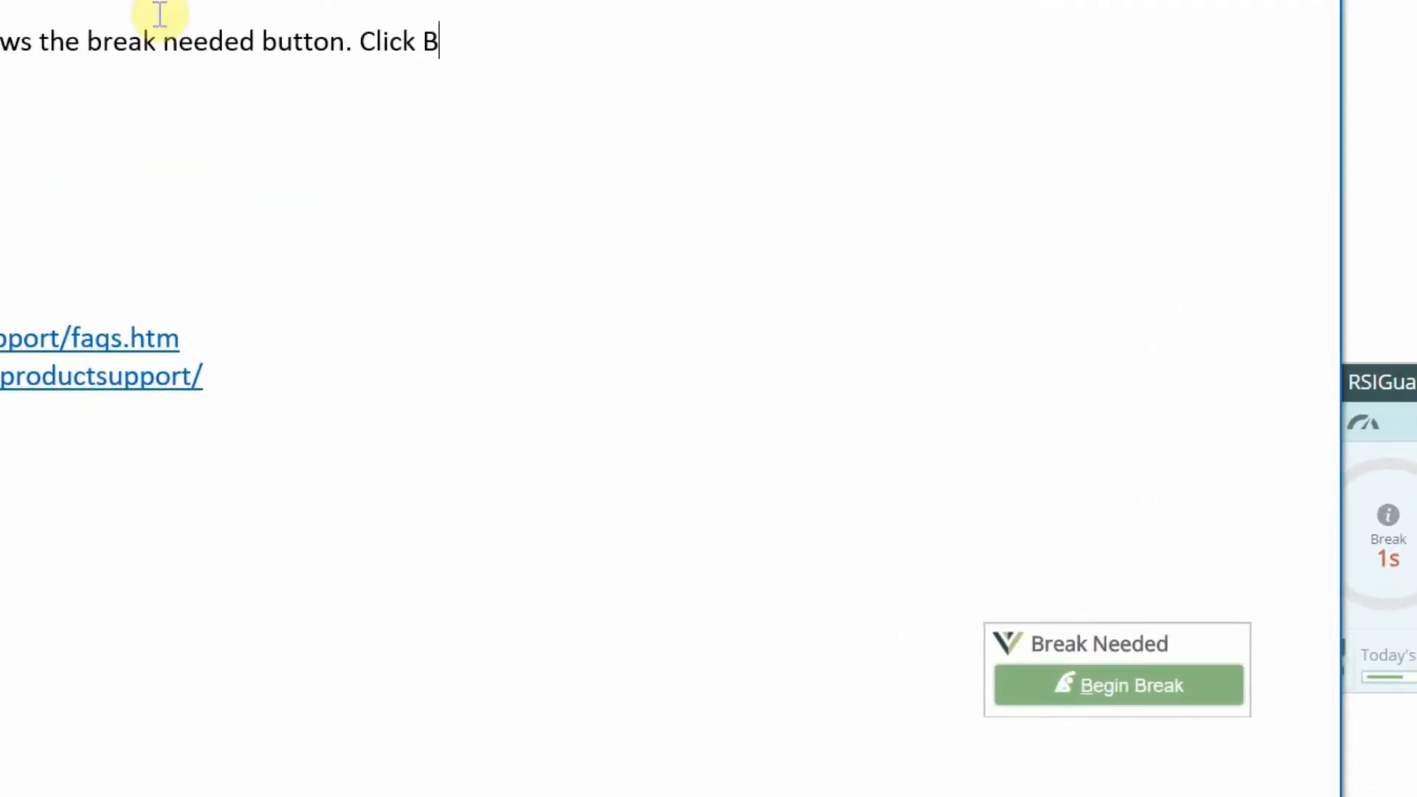
text(egin Break to init)
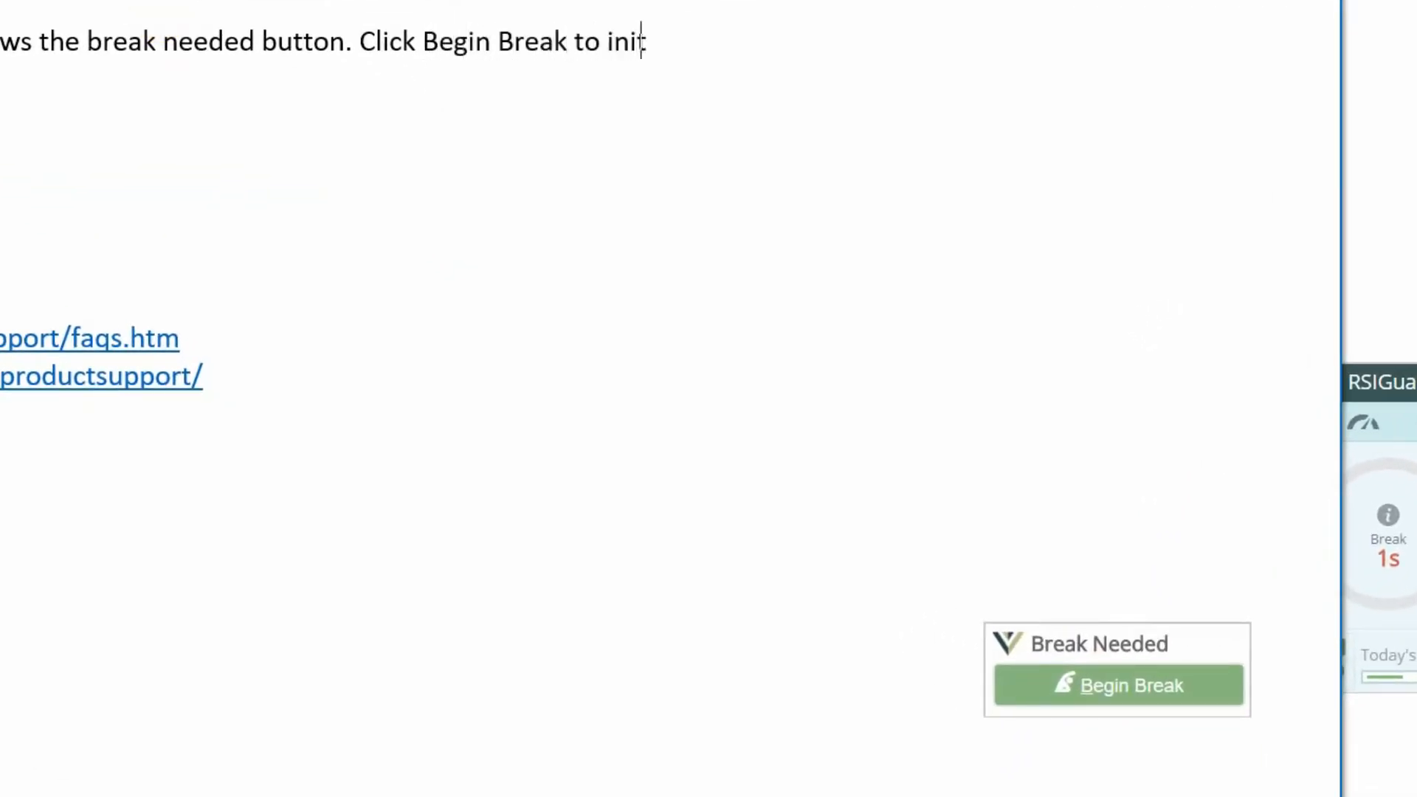
text(iate the break.)
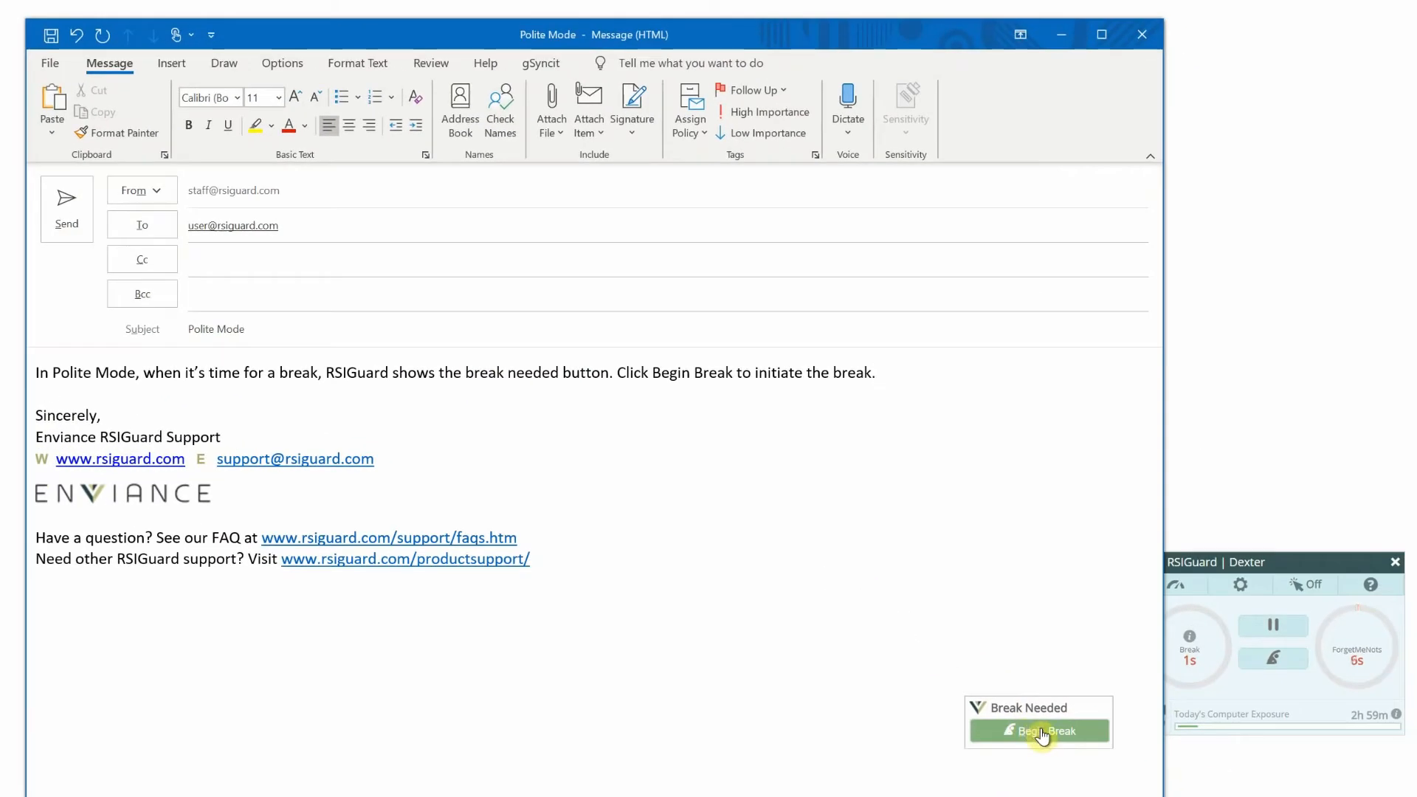
click(1039, 730)
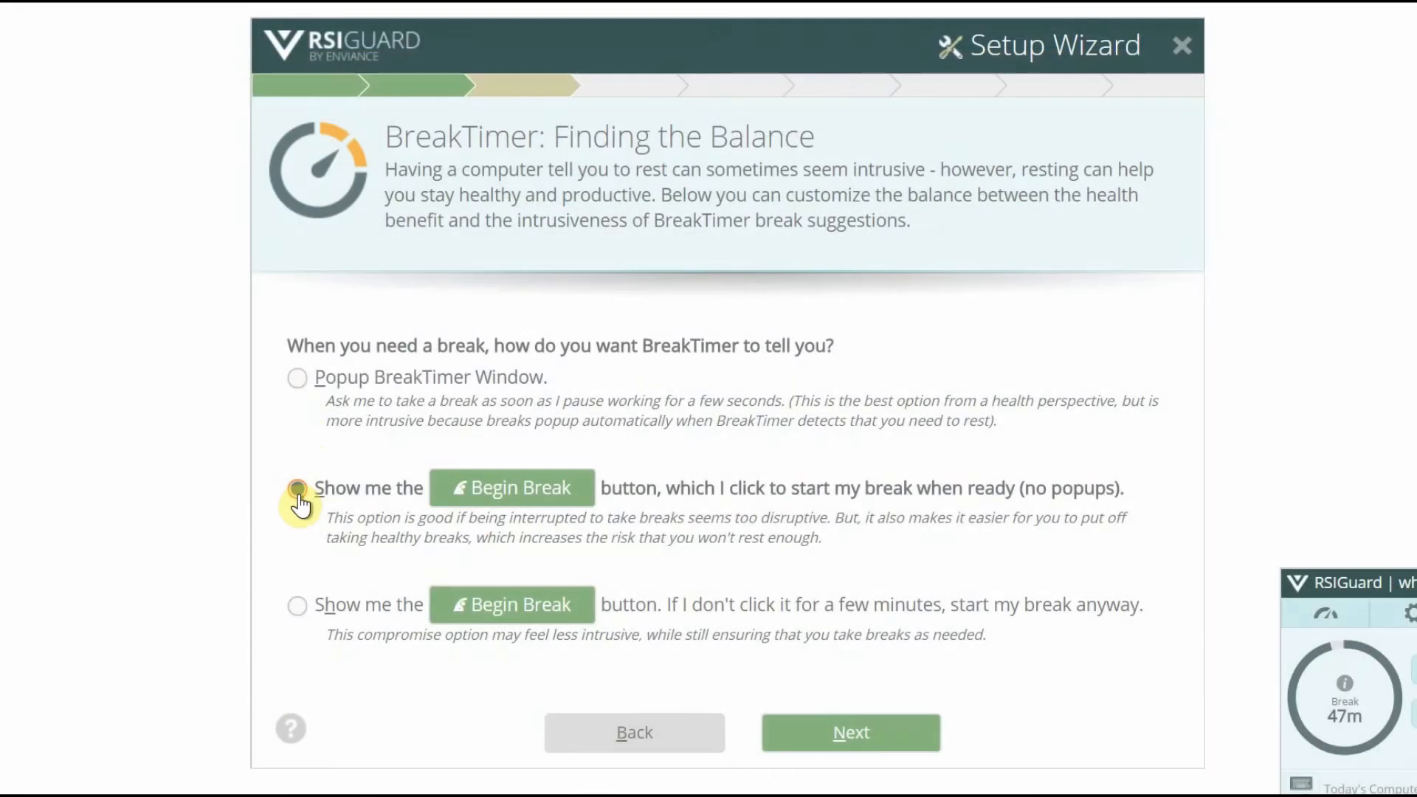
Select the 'Show me the Begin Break button… (no popups)' option in the Setup Wizard.
click(298, 488)
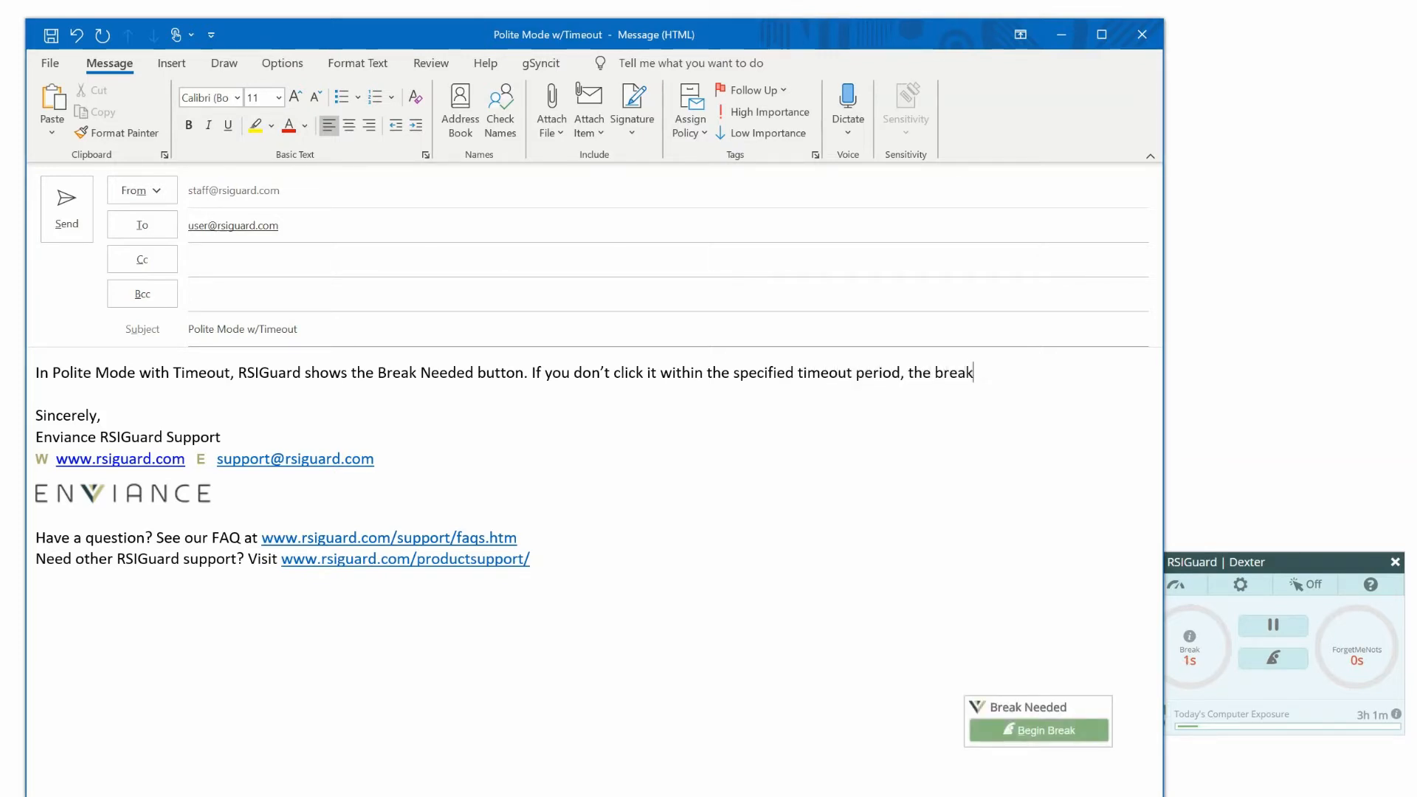
End the Polite Mode w/Timeout email with 'will begin anyway.' and let the break run.
text(will begin any)
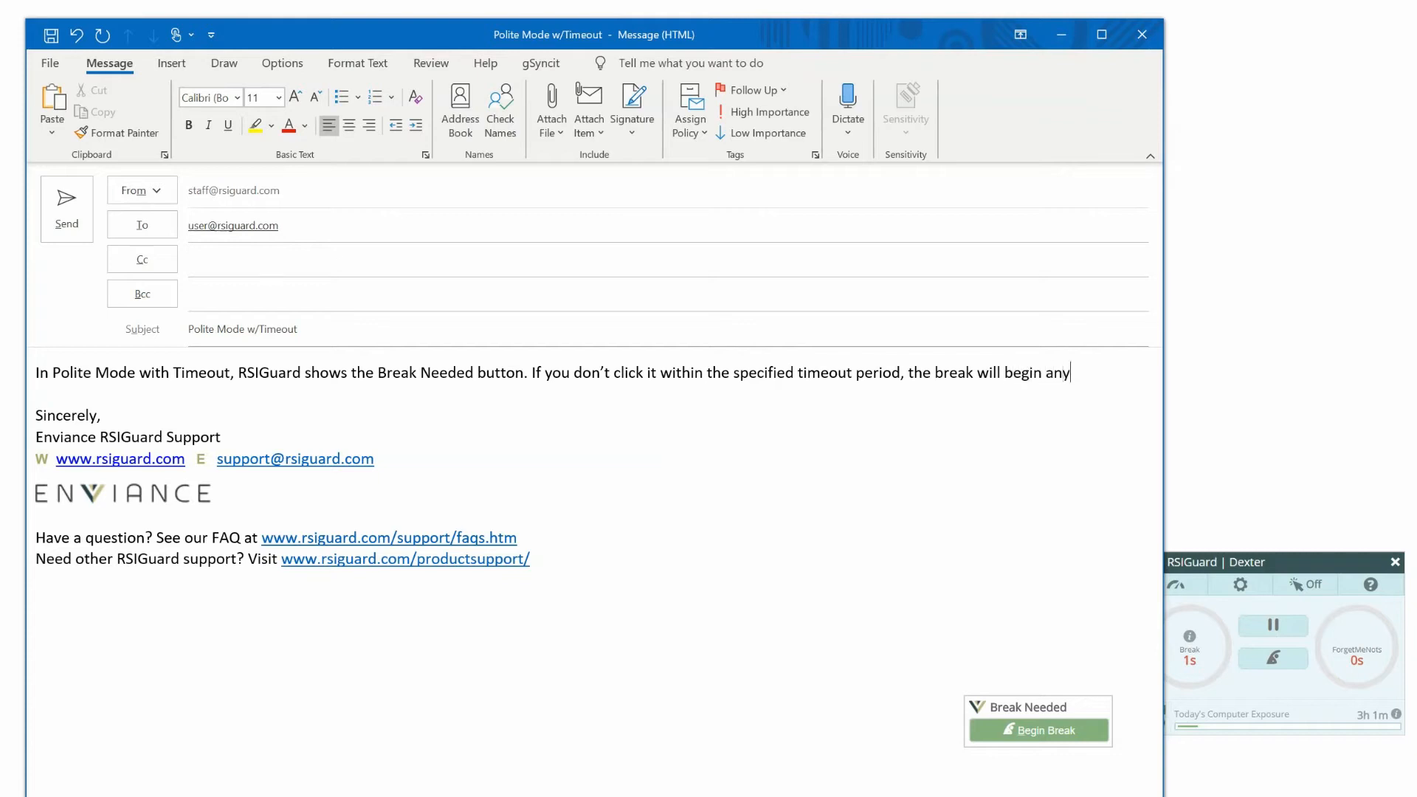
text(way.)
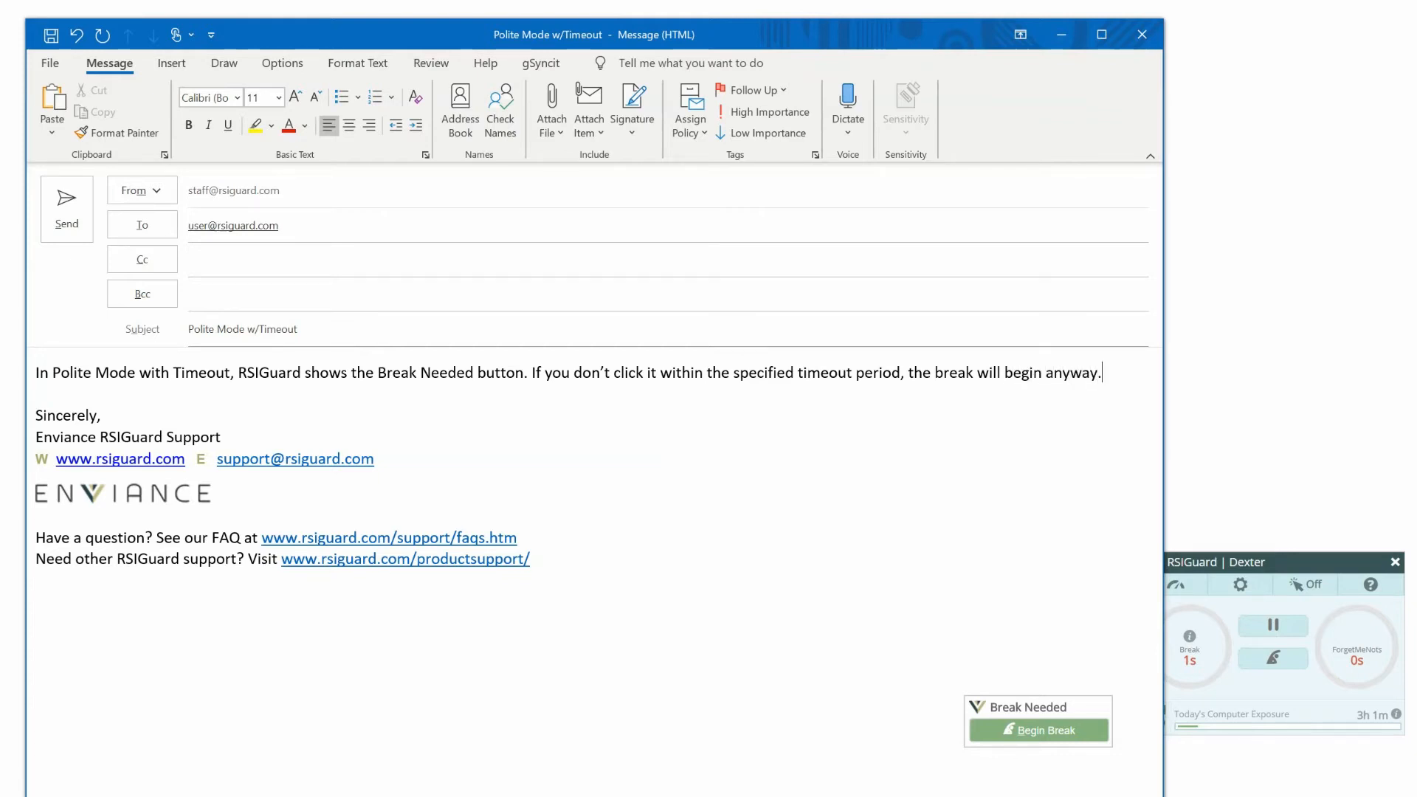
mouse_move(335, 344)
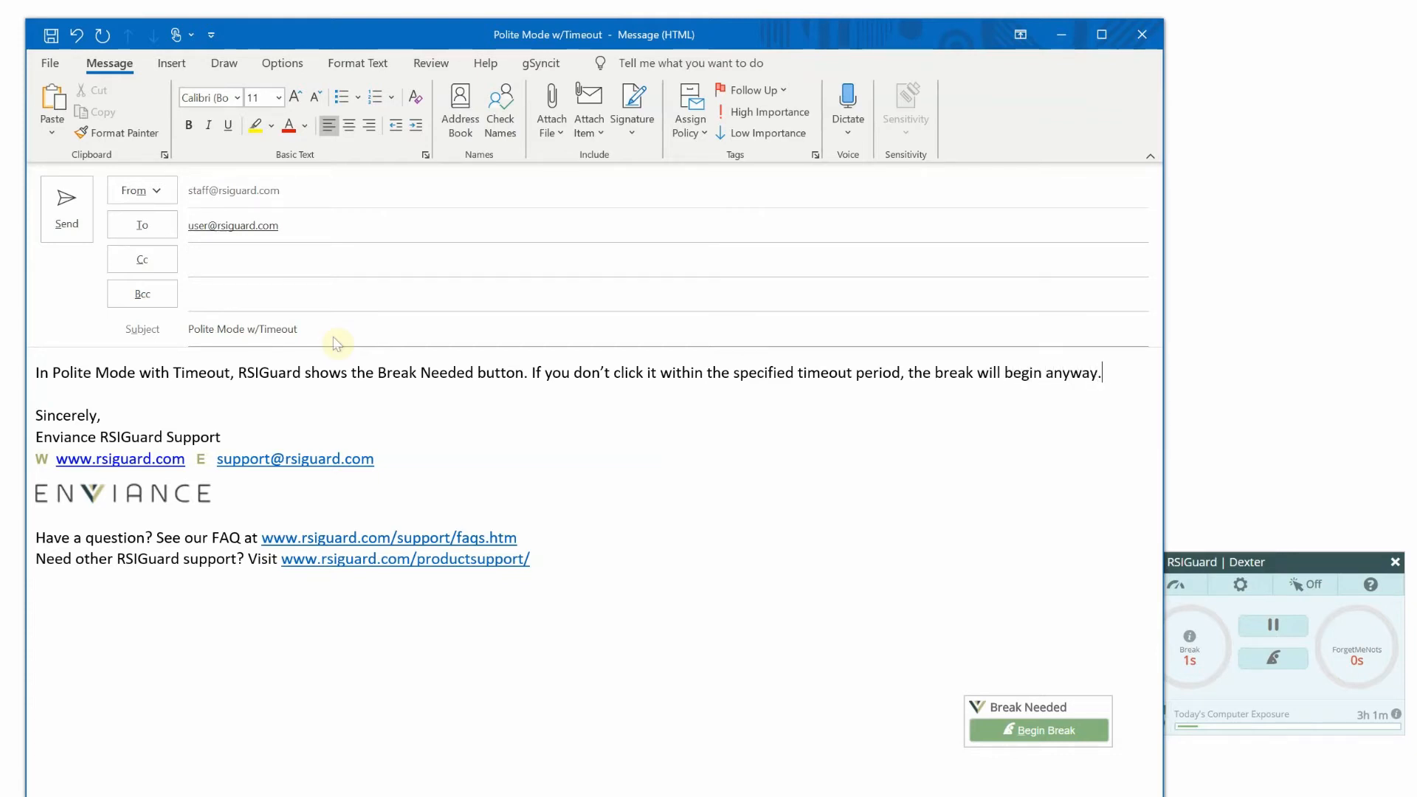
click(1038, 730)
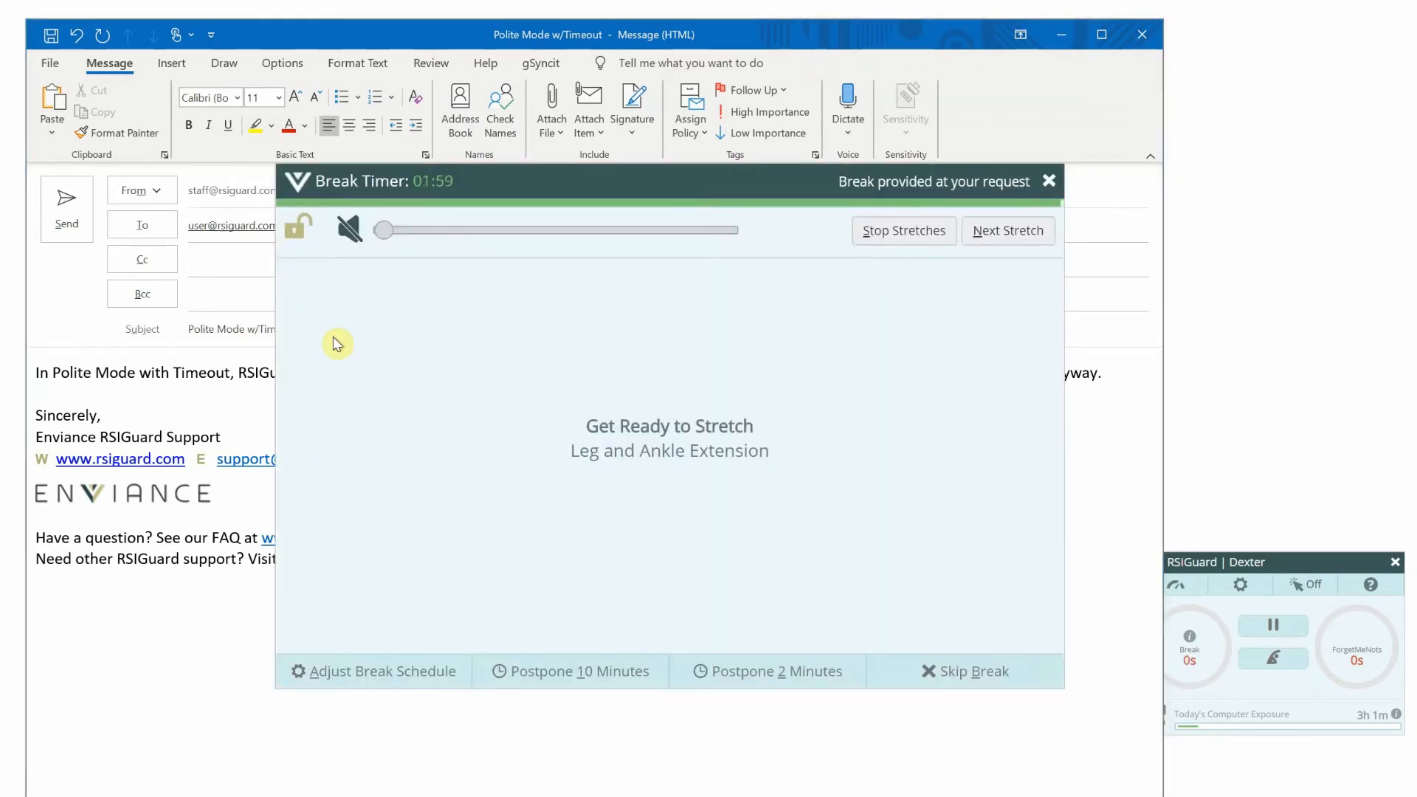
click(382, 671)
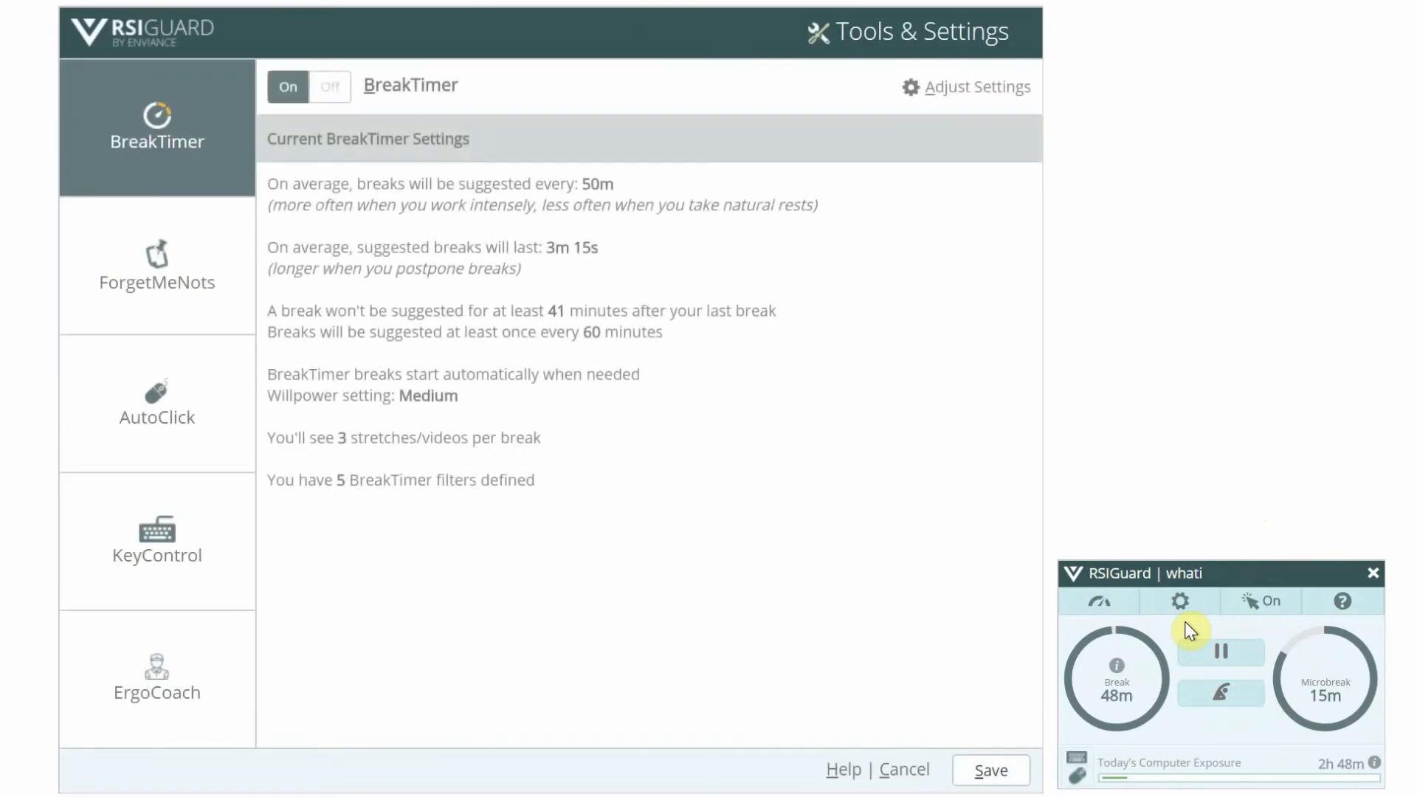
mouse_move(939, 100)
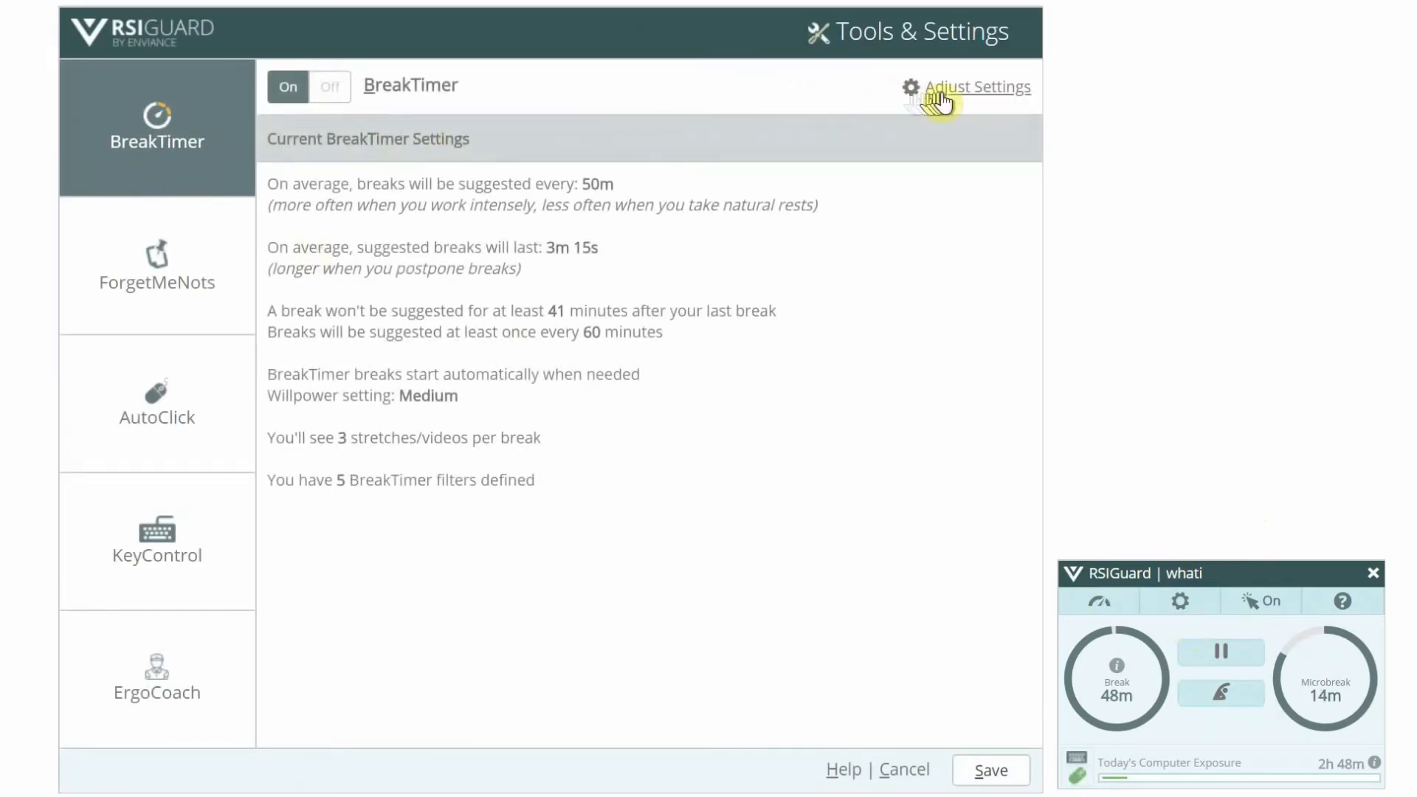
Click Adjust Settings on the BreakTimer page to open Advanced BreakTimer Settings.
click(977, 85)
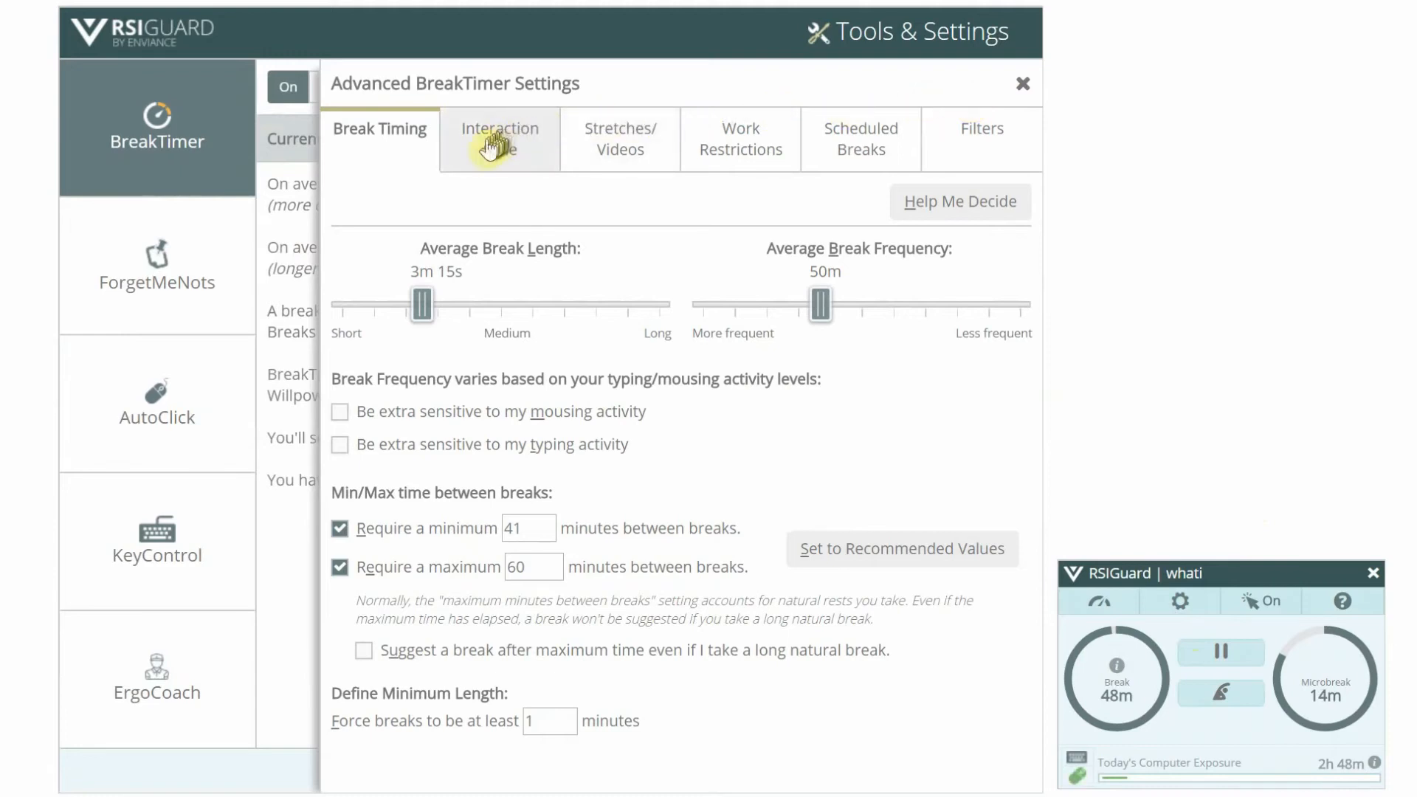
On the Interaction Style tab, set the keyboard-and-mouse inactivity wait to 4 seconds.
click(499, 139)
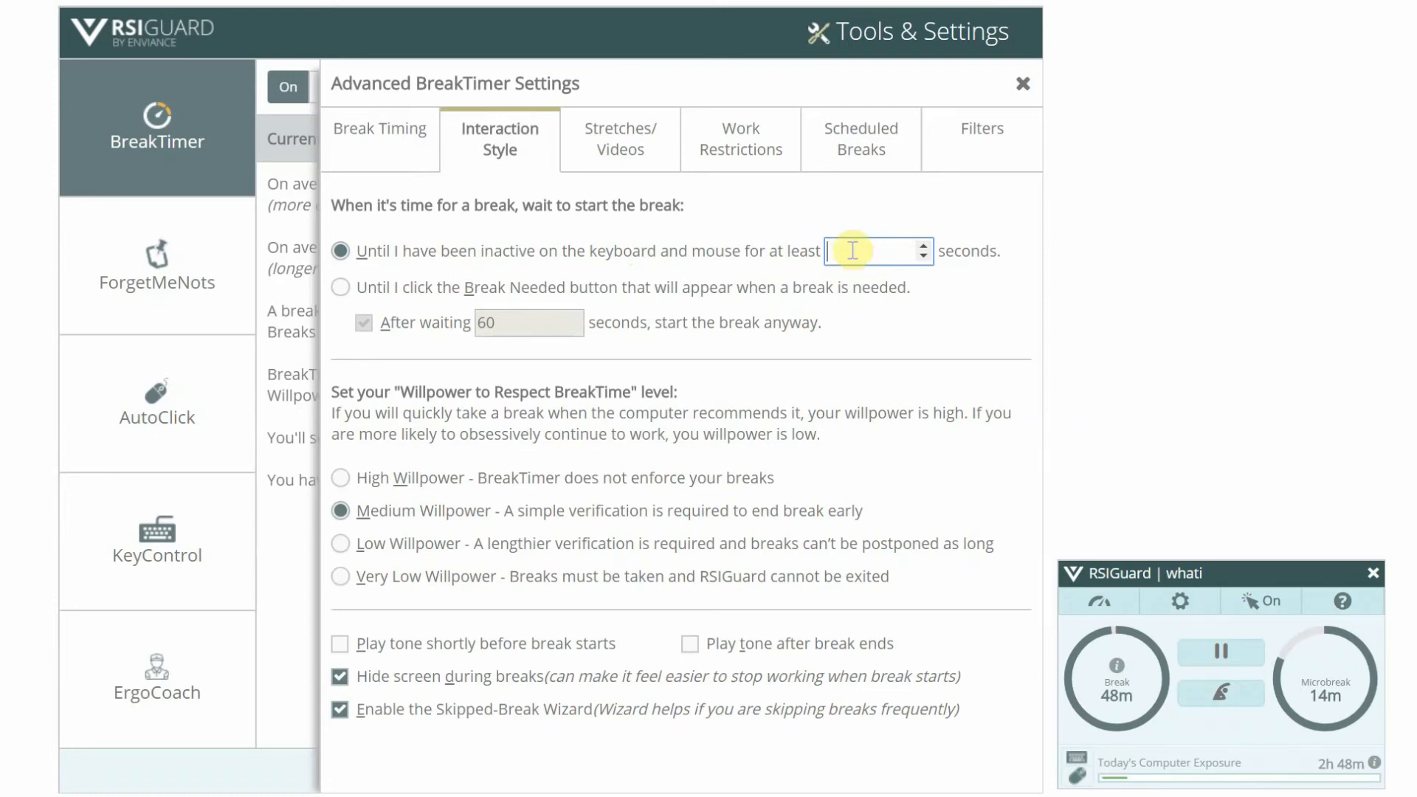
text(8)
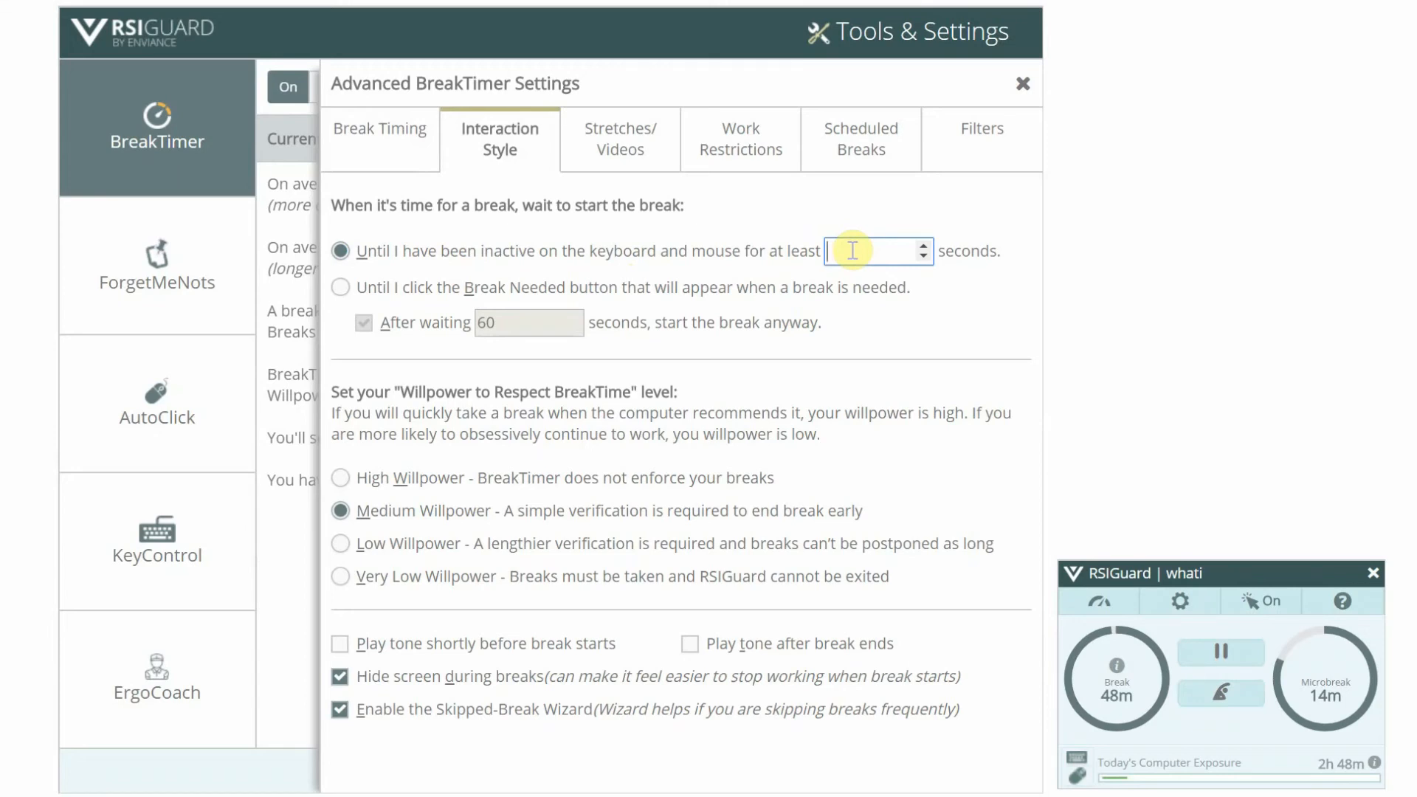
text(2)
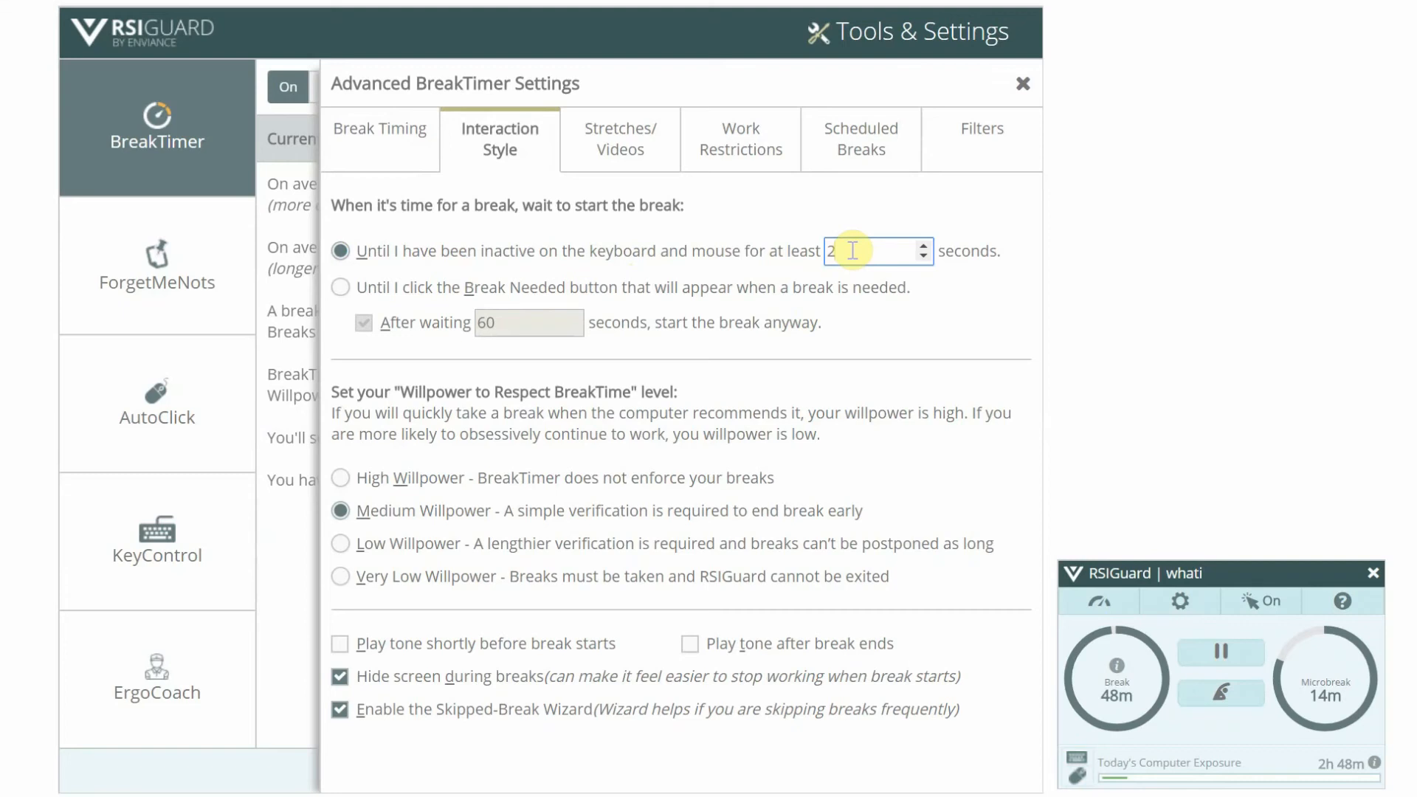
click(921, 244)
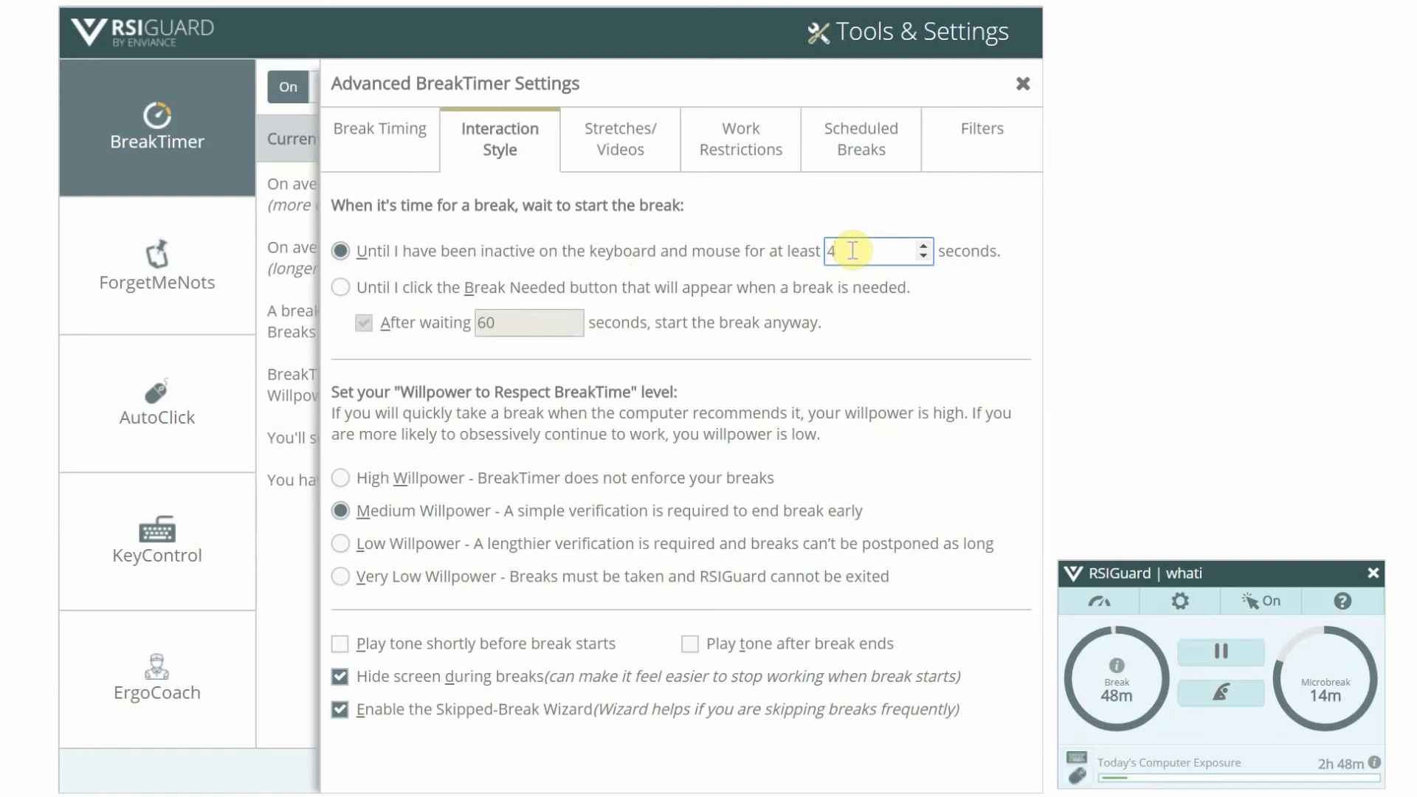
Select 'Until I click the Break Needed button', keeping the 60-second start-anyway option.
click(341, 287)
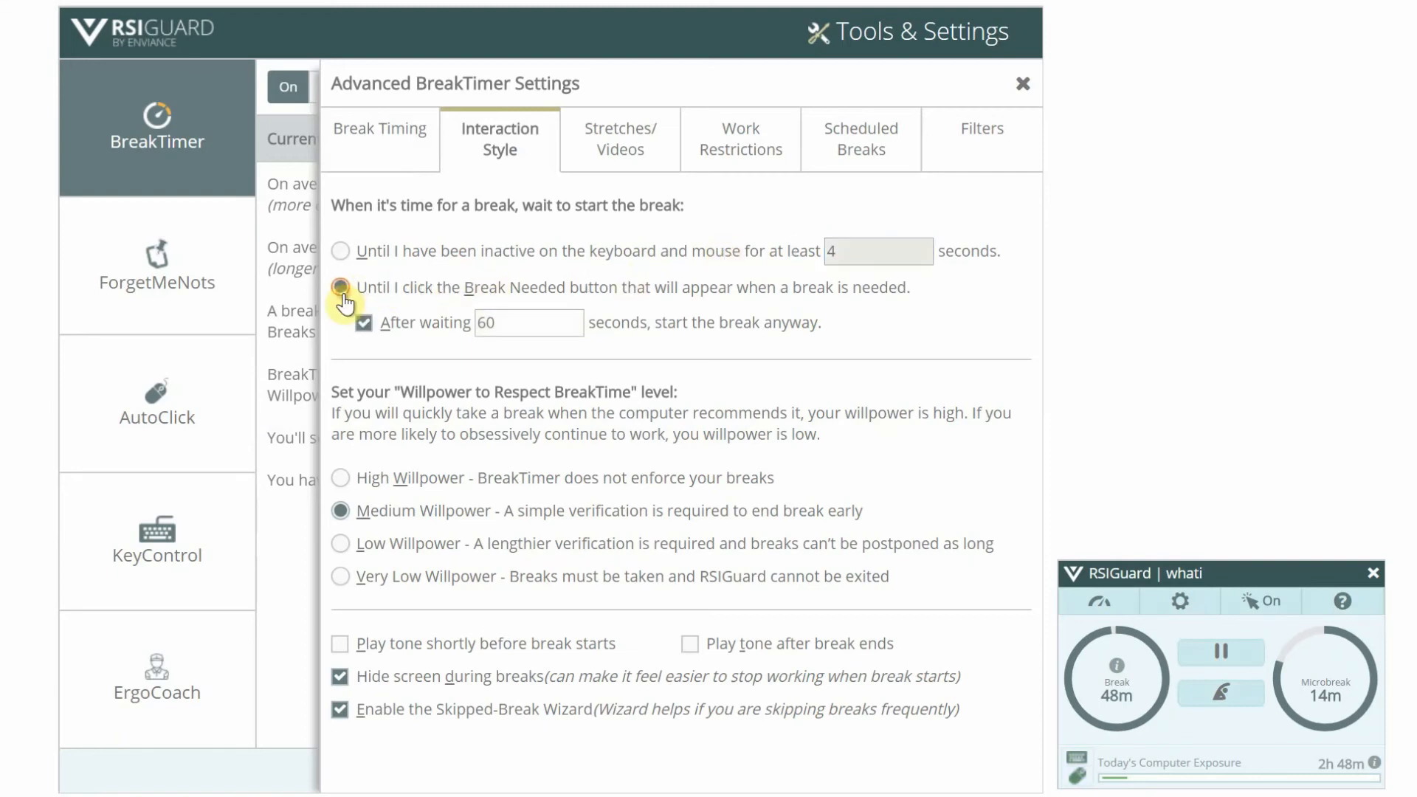
click(341, 288)
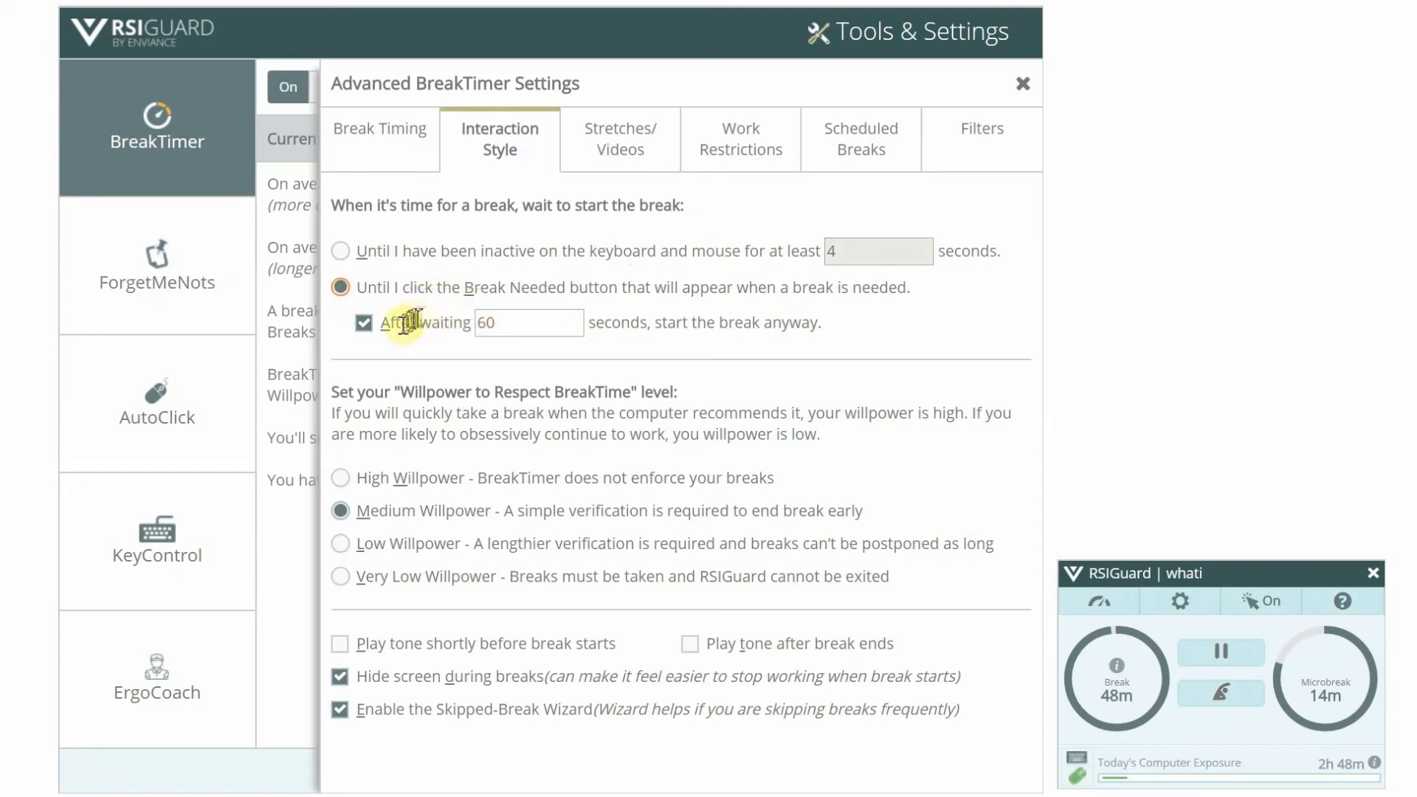
mouse_move(502, 350)
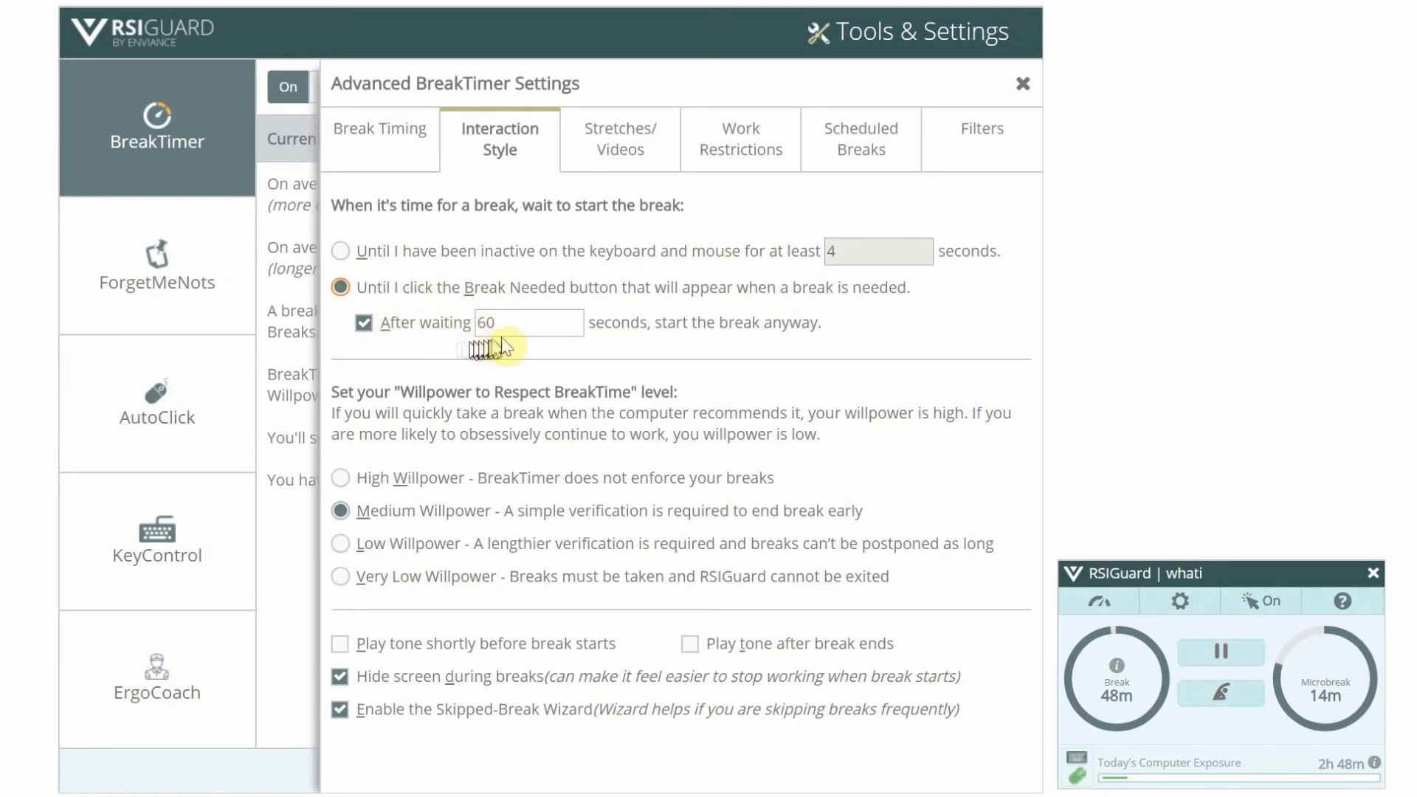